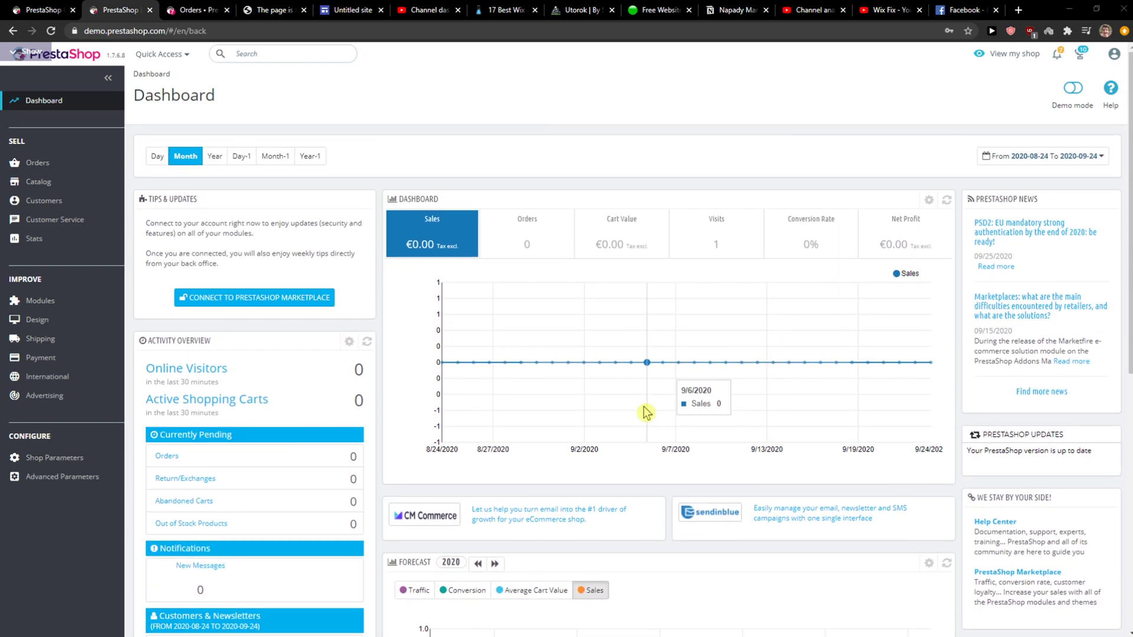
mouse_move(226, 319)
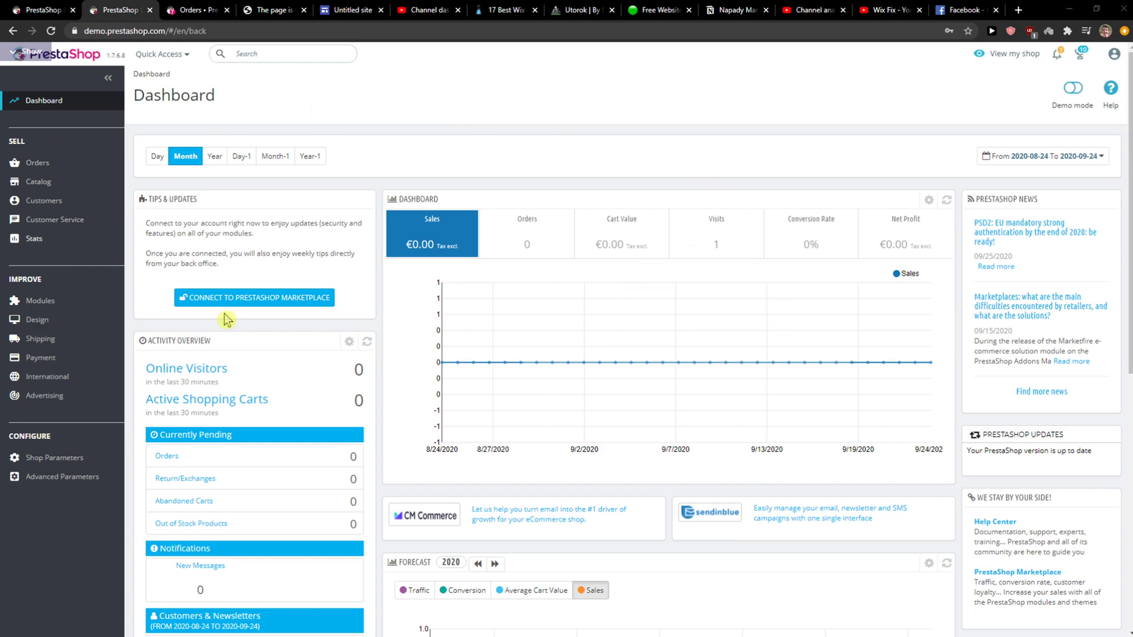
mouse_move(49, 342)
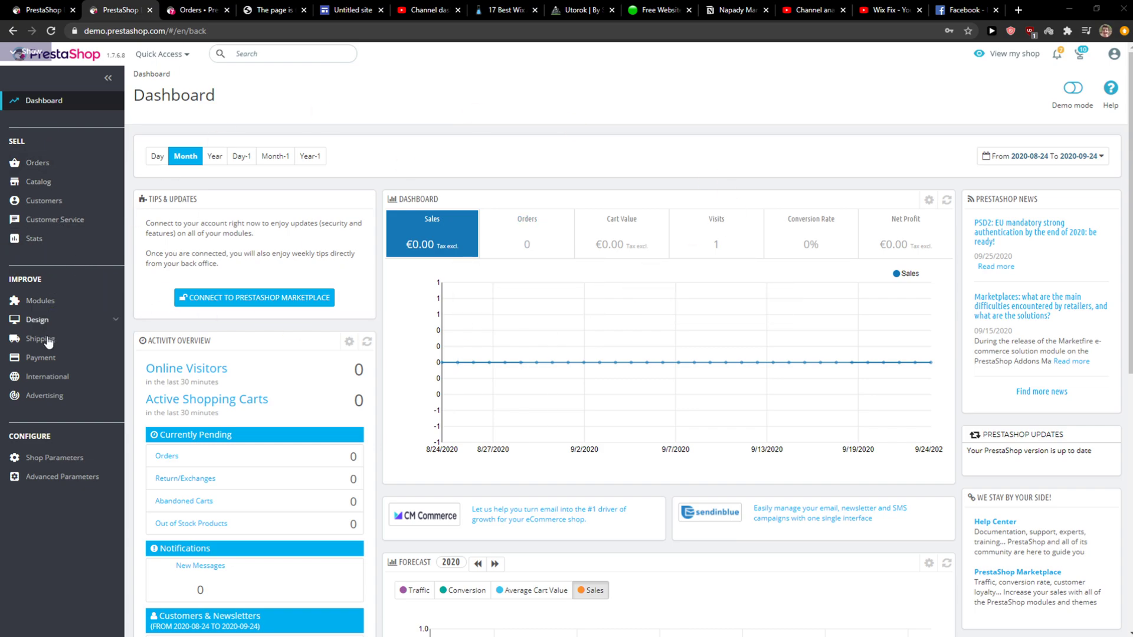
- Expand the Modules section in the sidebar to show Module Manager and Module Catalog
left_click(39, 300)
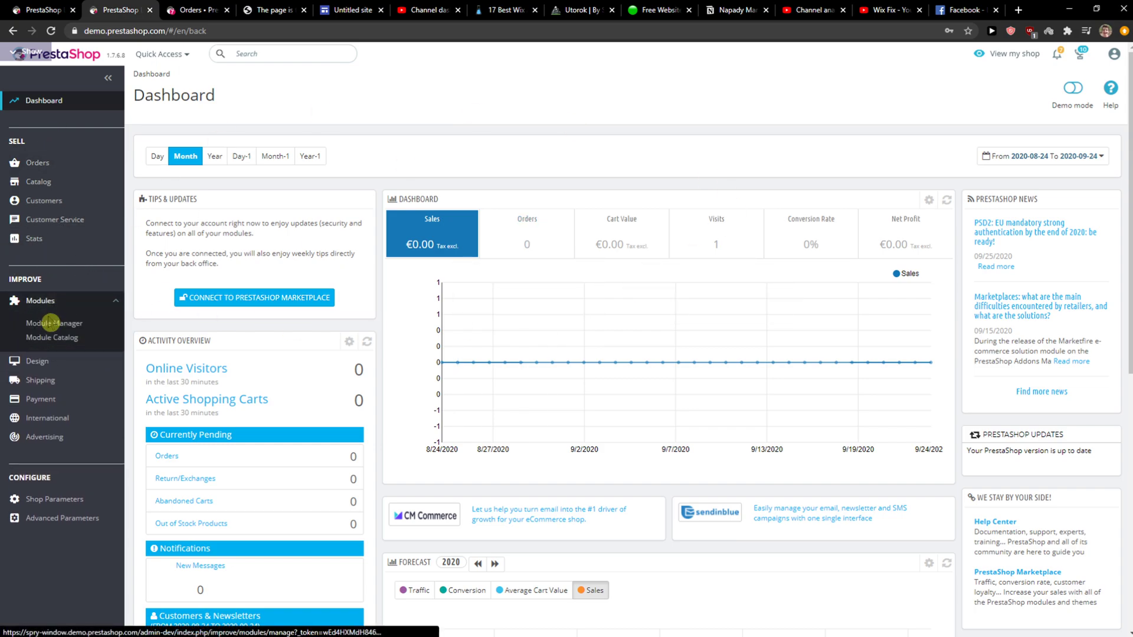
- Open Module Manager and scroll to the Design & Navigation group
left_click(53, 323)
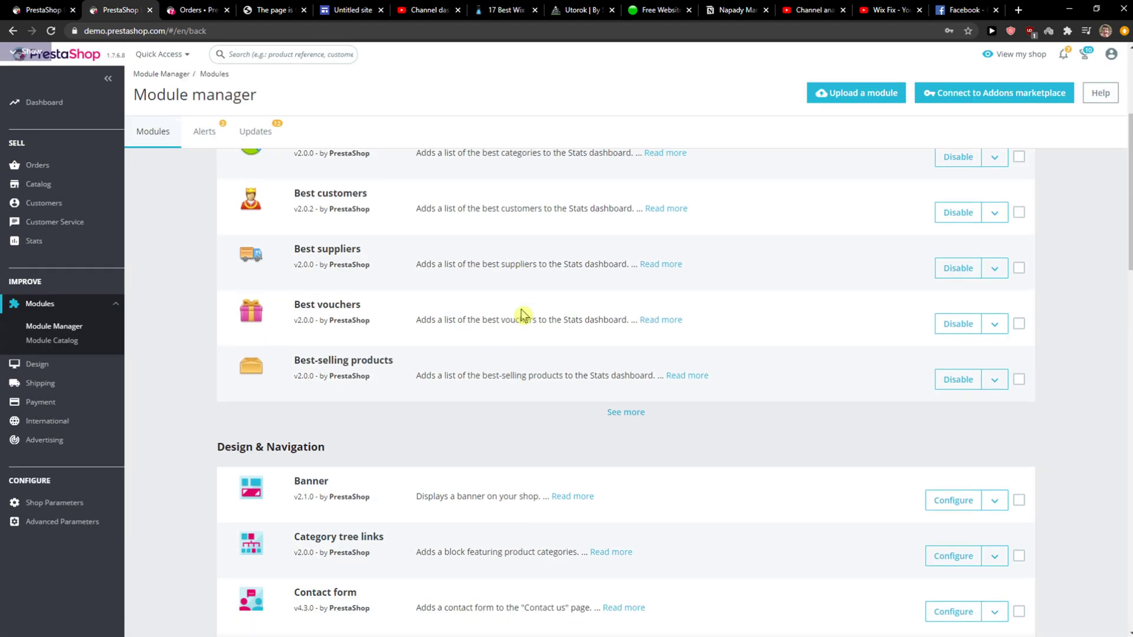
scroll("down", 3)
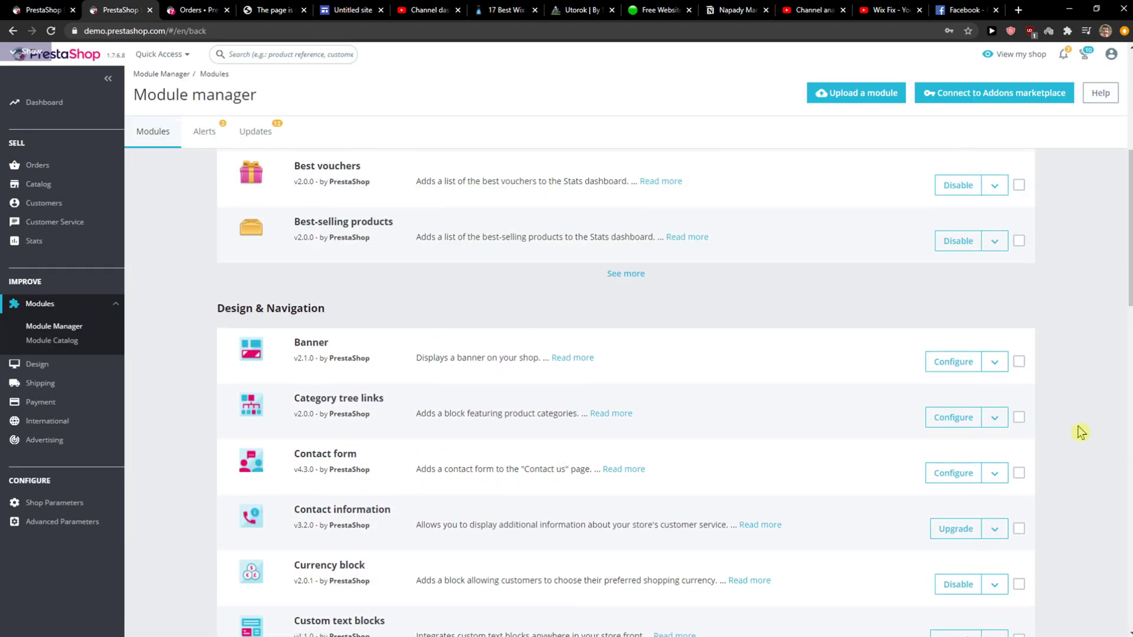
scroll("down", 3)
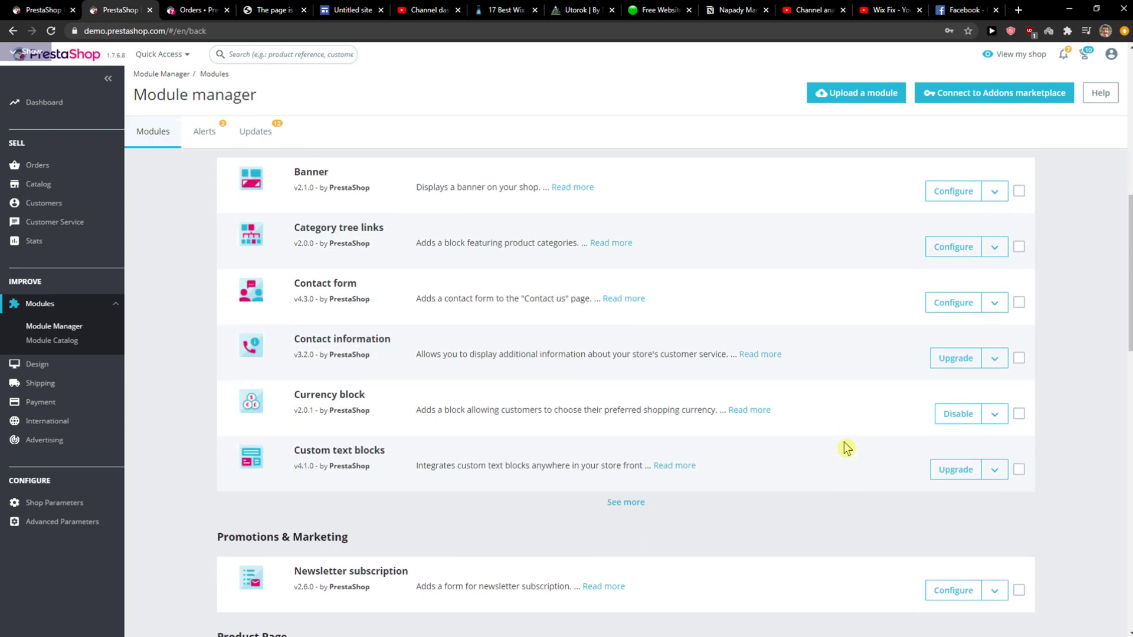
scroll("up", 3)
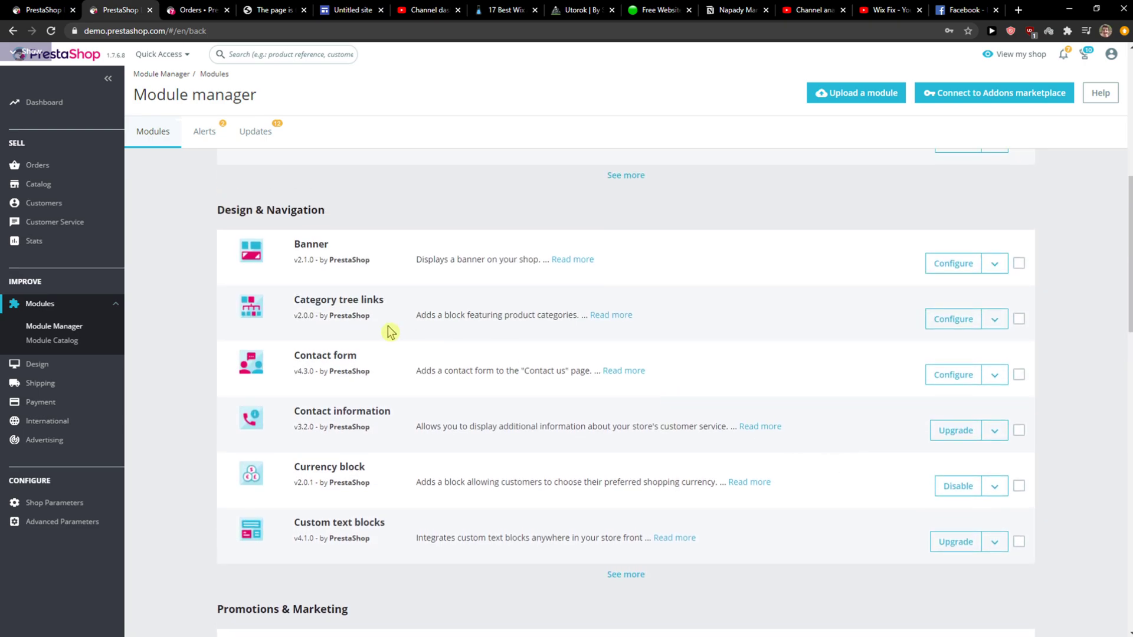
mouse_move(996, 319)
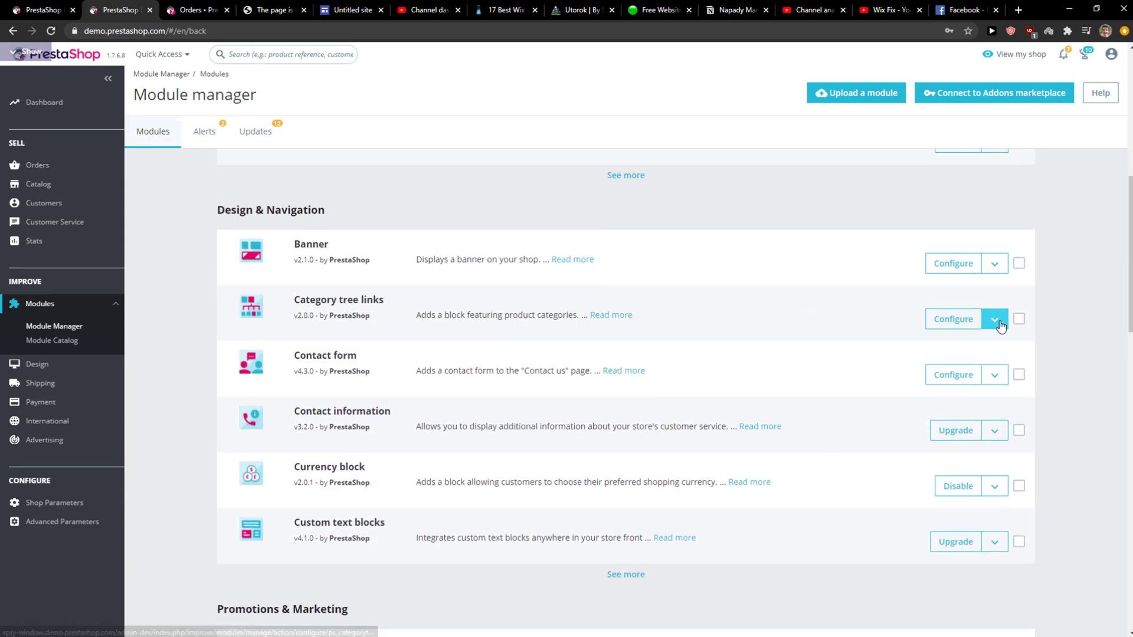
- Choose Disable from Category tree links' action menu, then cancel the Disable module dialog
left_click(994, 319)
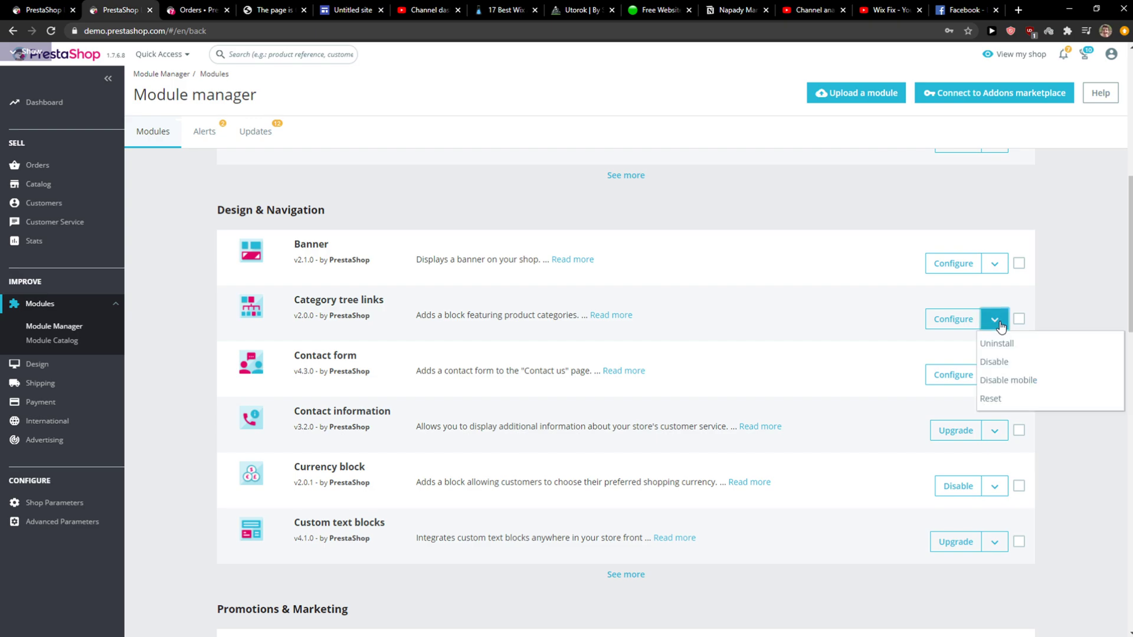
mouse_move(999, 344)
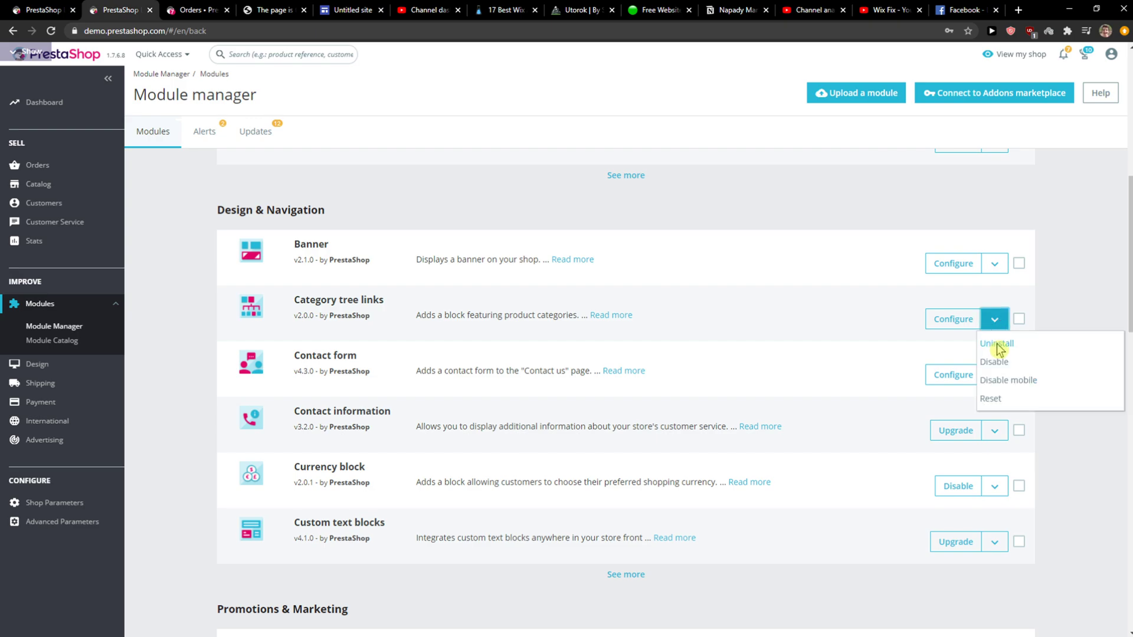
mouse_move(1004, 354)
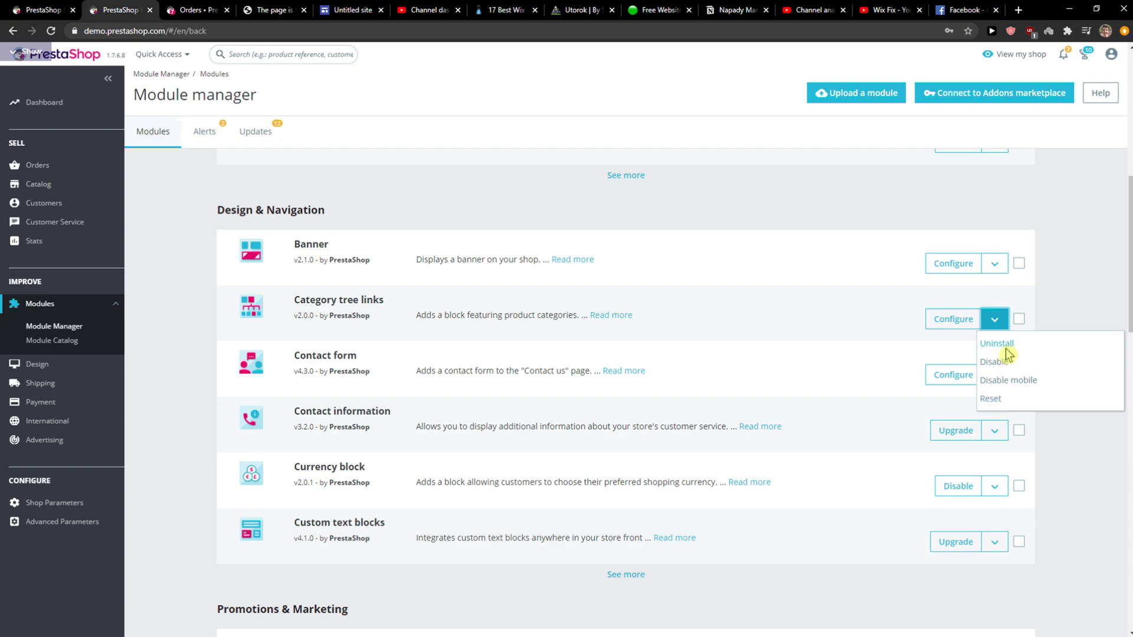
left_click(997, 343)
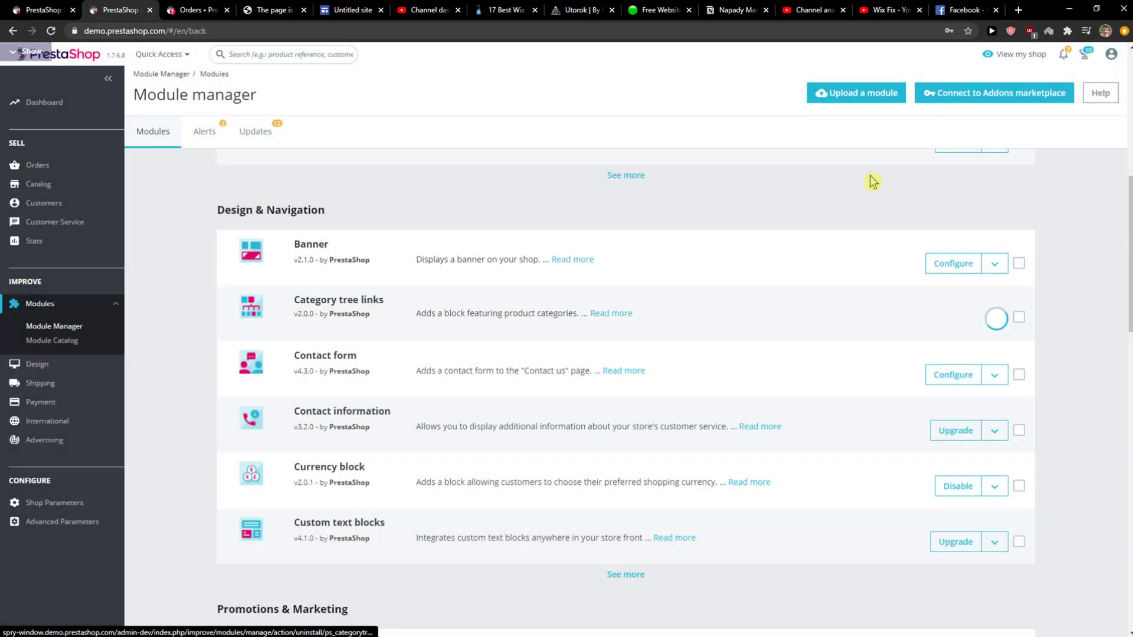
left_click(995, 361)
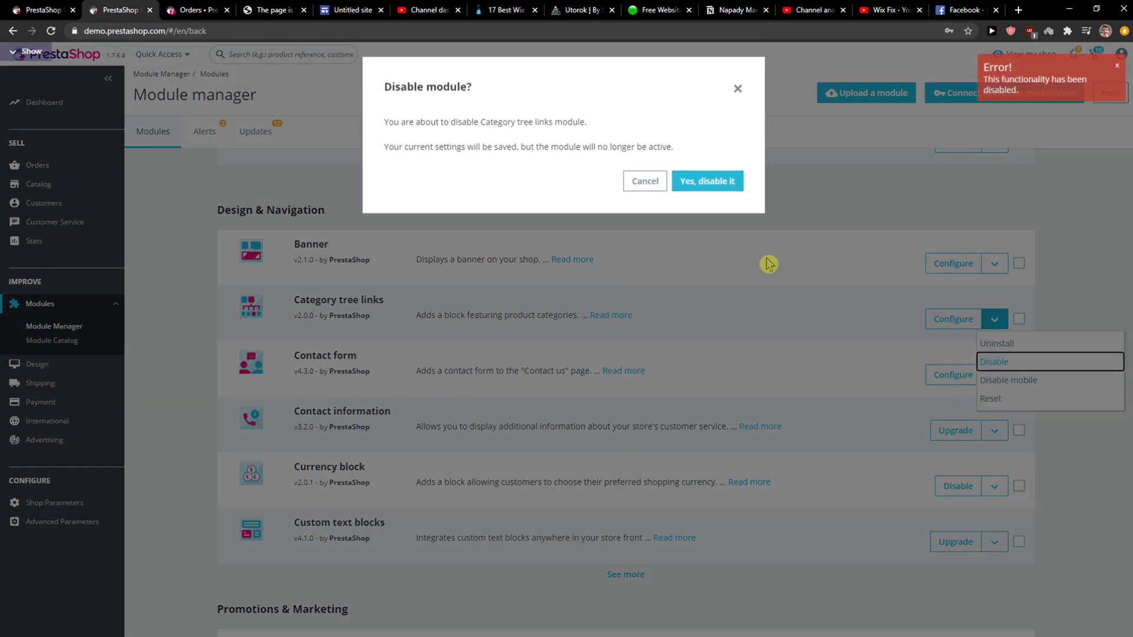
left_click(643, 180)
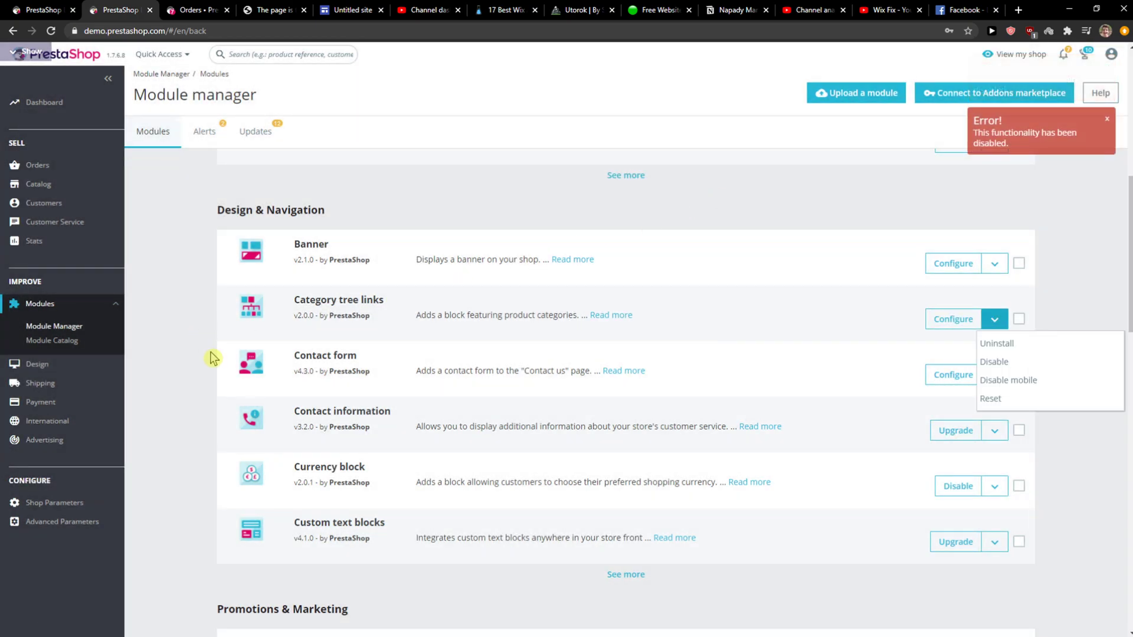